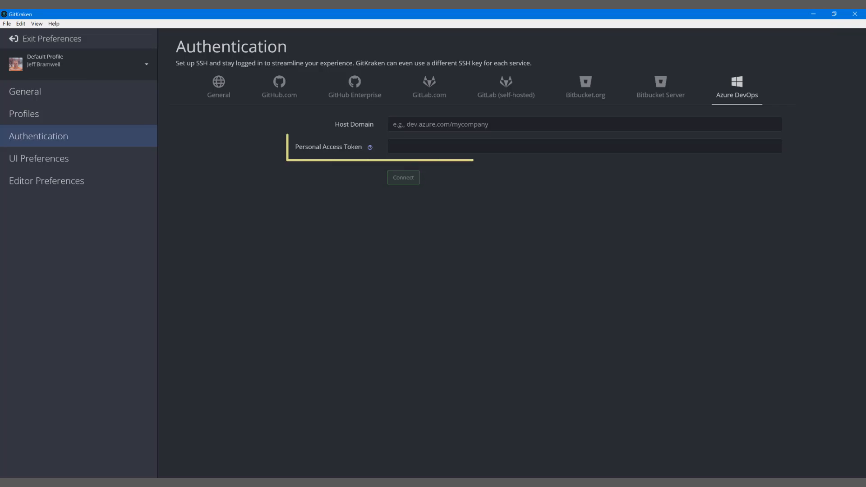
# Switch the New PAT Experience preview feature to On and close the preview features panel.
pyautogui.click(584, 146)
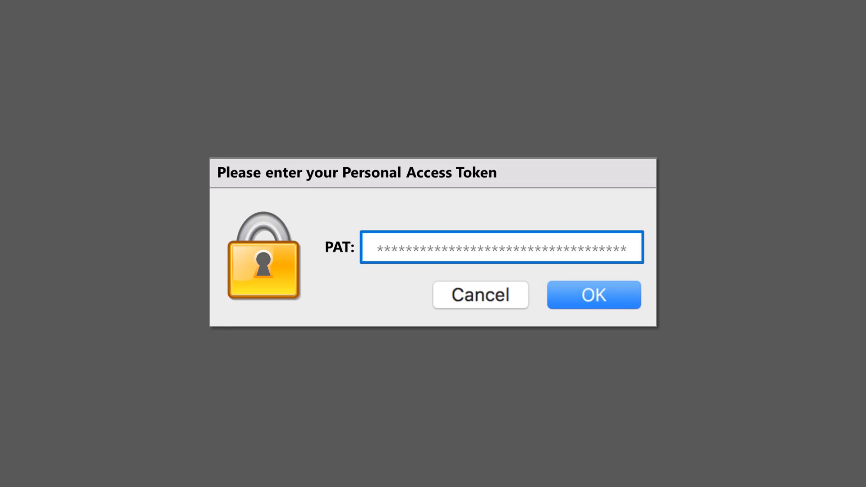
pyautogui.click(594, 294)
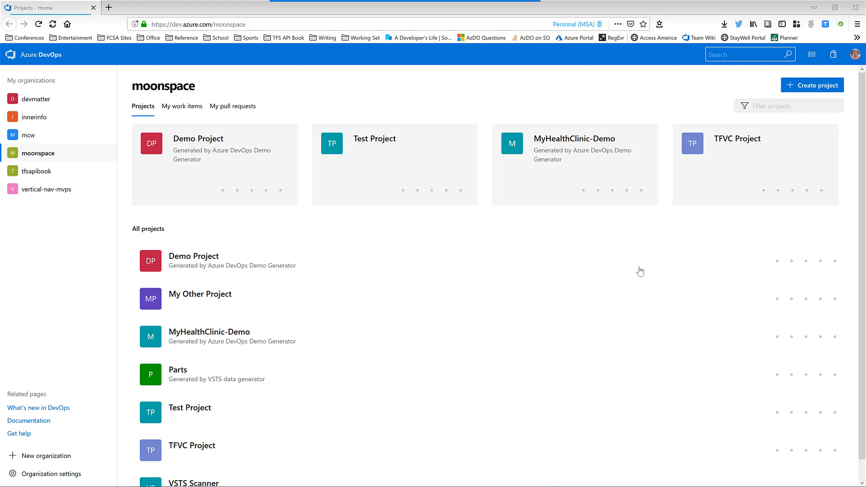
pyautogui.moveTo(628, 261)
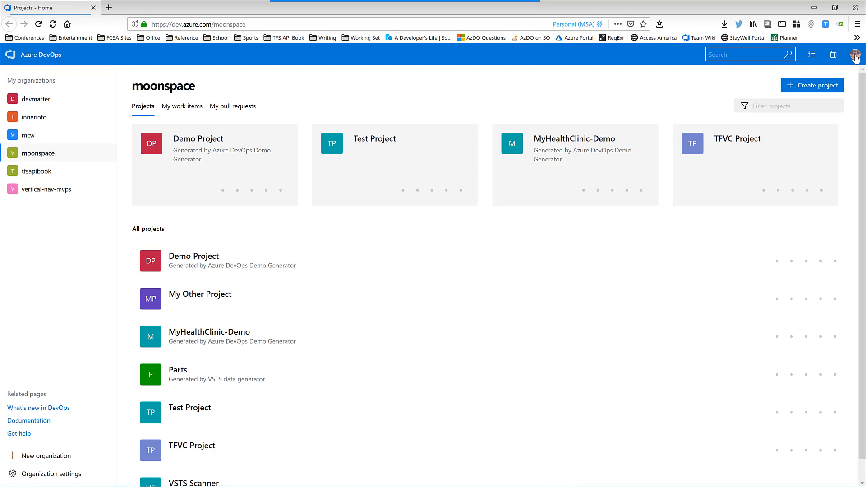
pyautogui.click(854, 54)
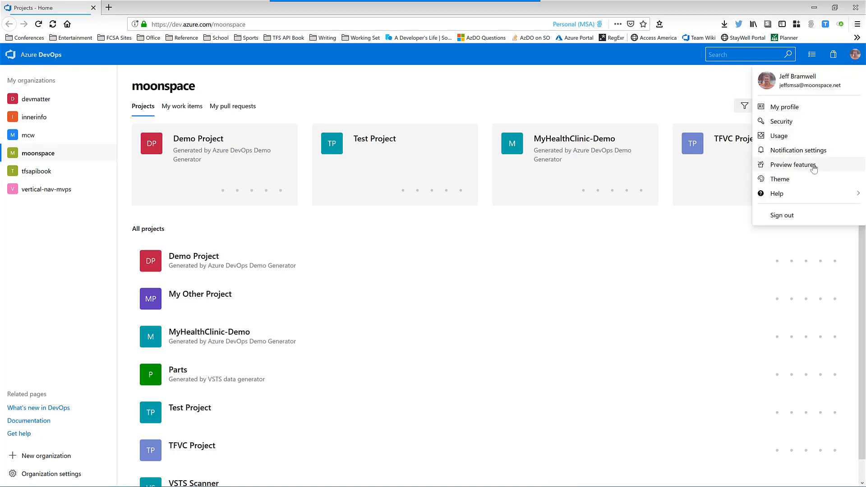
pyautogui.click(793, 165)
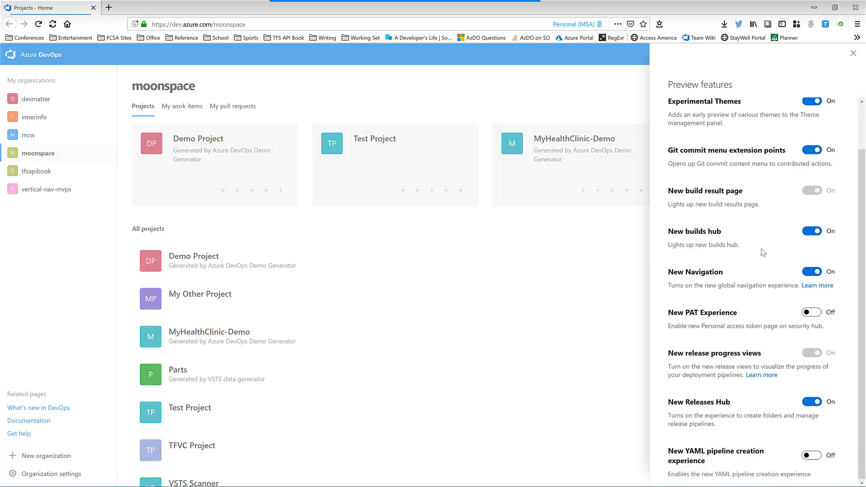
pyautogui.click(812, 312)
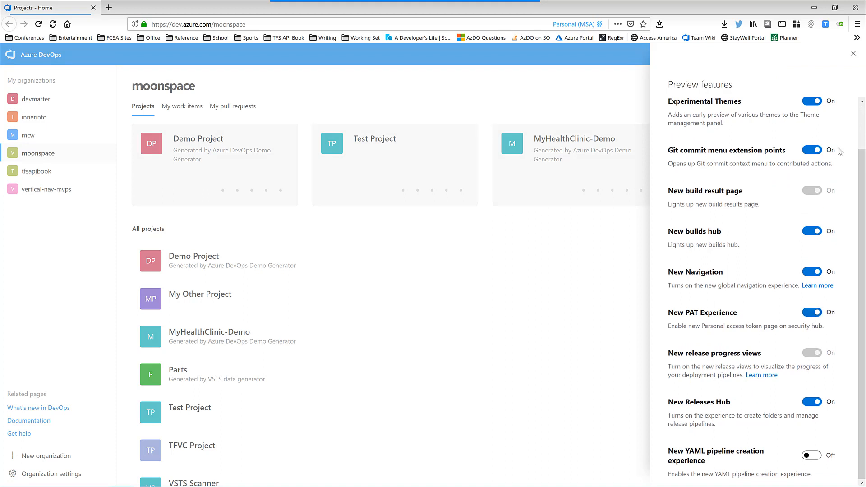
pyautogui.click(852, 54)
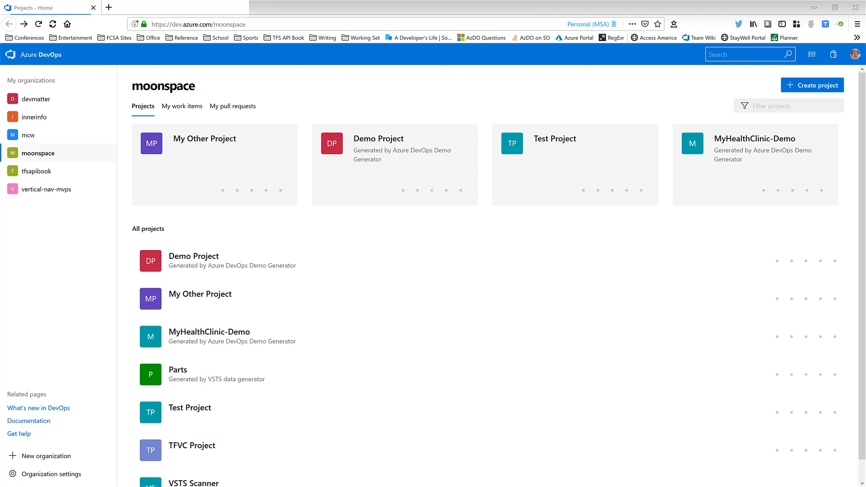
pyautogui.moveTo(837, 103)
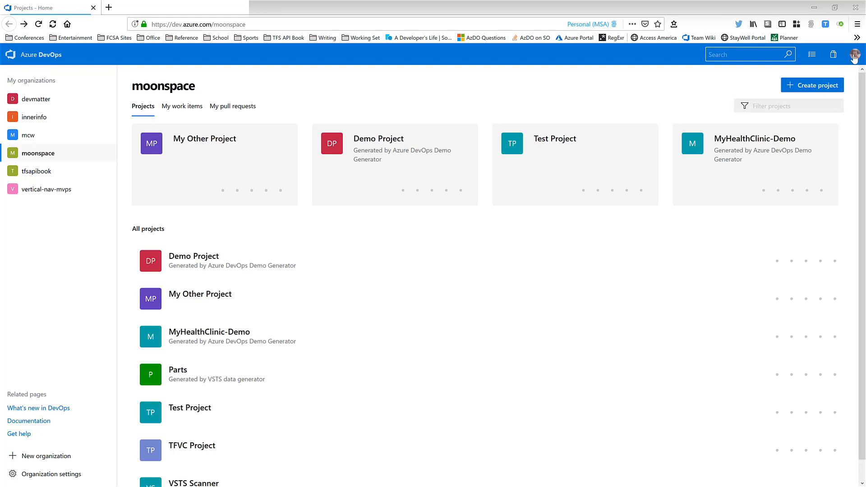
# Go to the account's Security settings from the profile menu to see Personal access tokens.
pyautogui.click(854, 54)
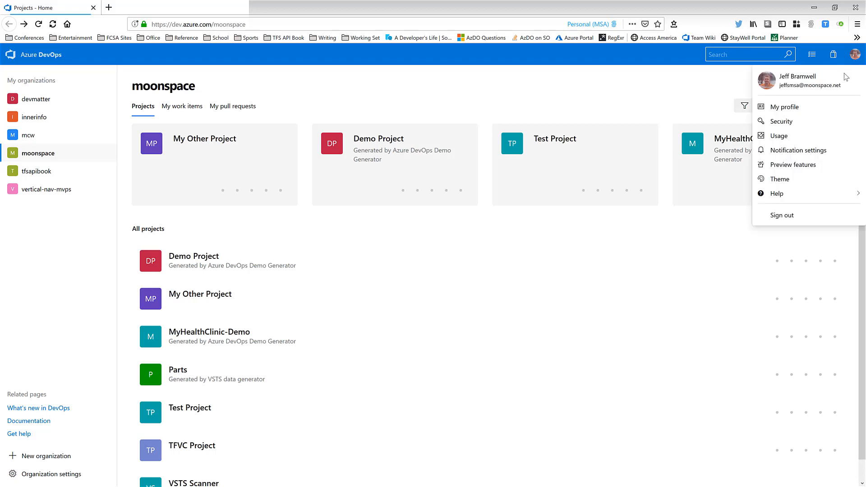
pyautogui.click(782, 122)
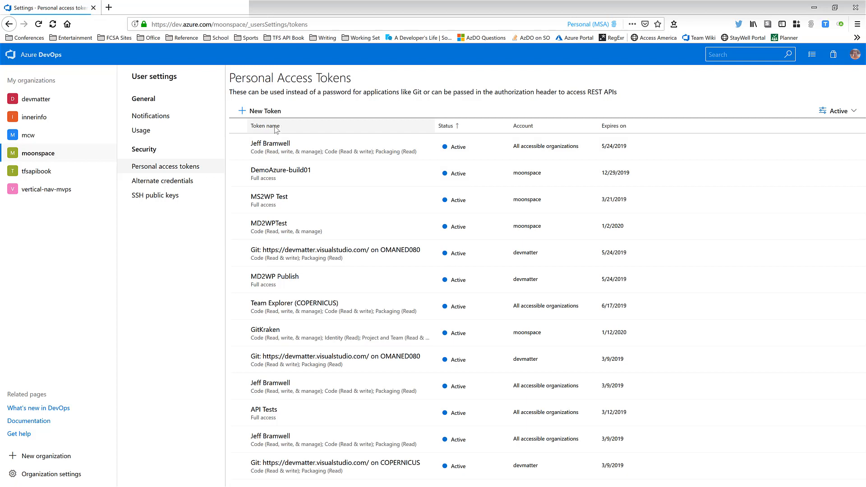
pyautogui.moveTo(278, 135)
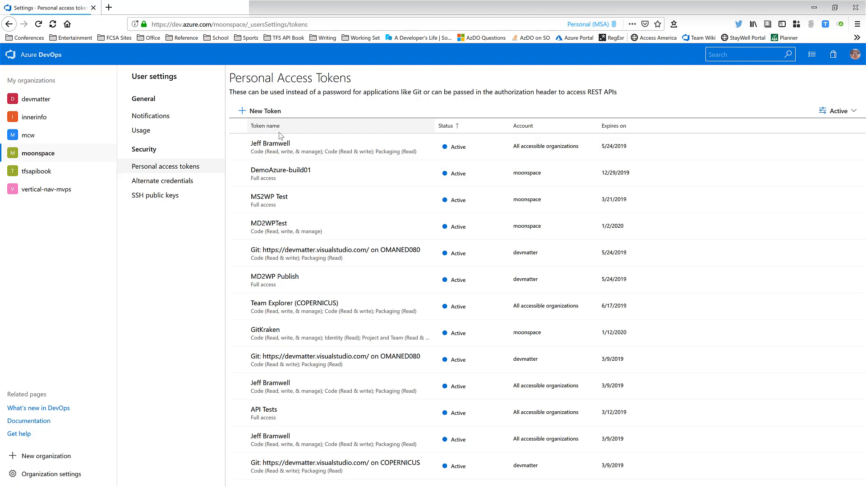
pyautogui.moveTo(299, 136)
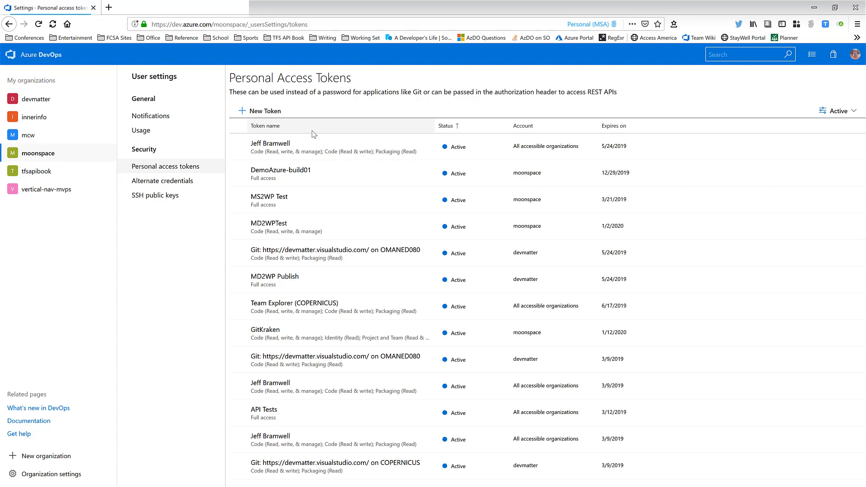
pyautogui.moveTo(364, 128)
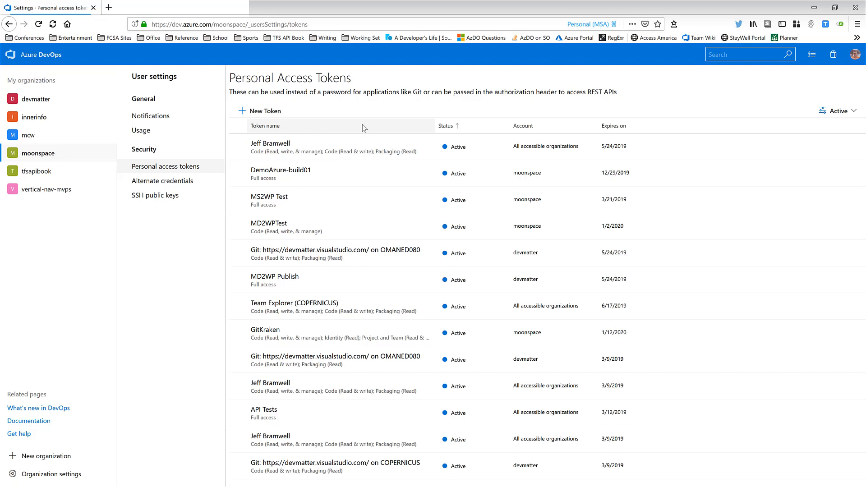
pyautogui.moveTo(448, 133)
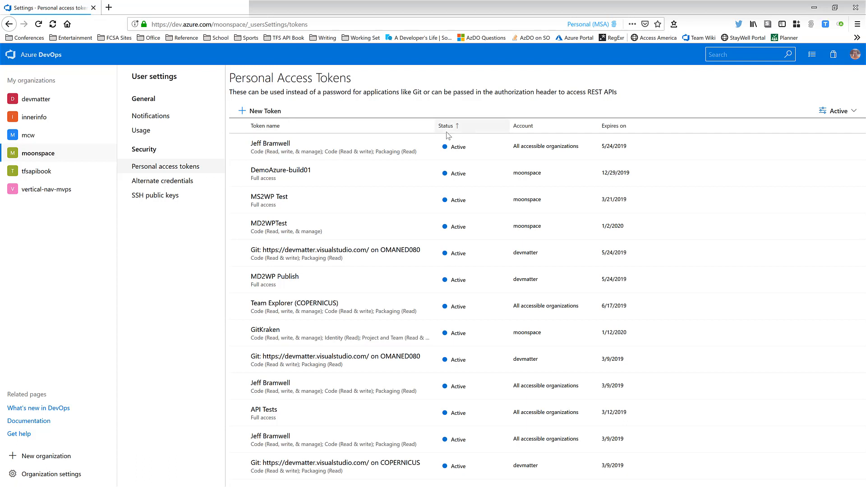
pyautogui.moveTo(481, 134)
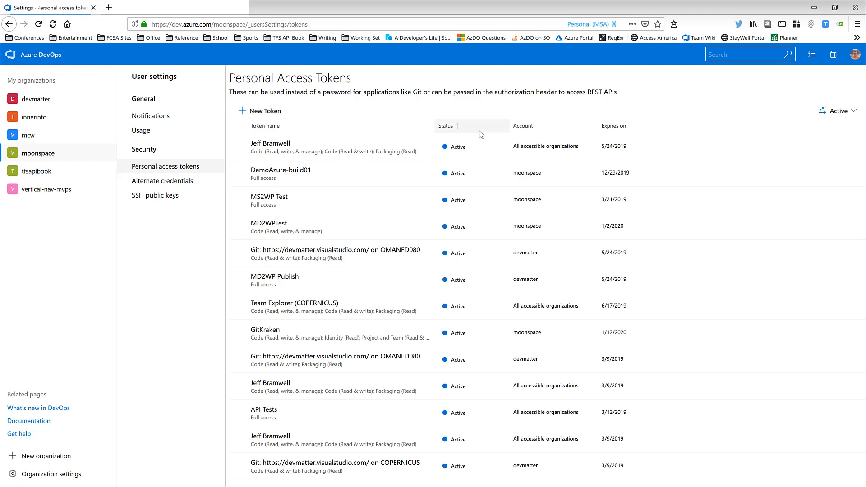
pyautogui.moveTo(522, 132)
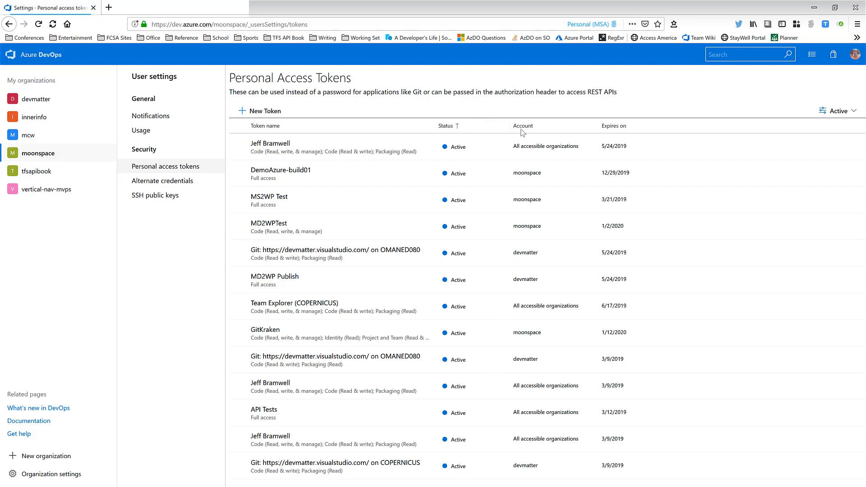
pyautogui.moveTo(526, 131)
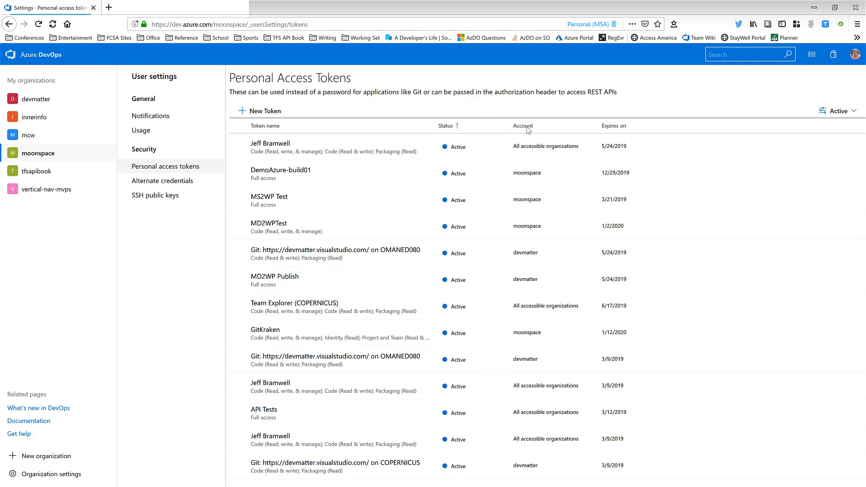
pyautogui.moveTo(540, 130)
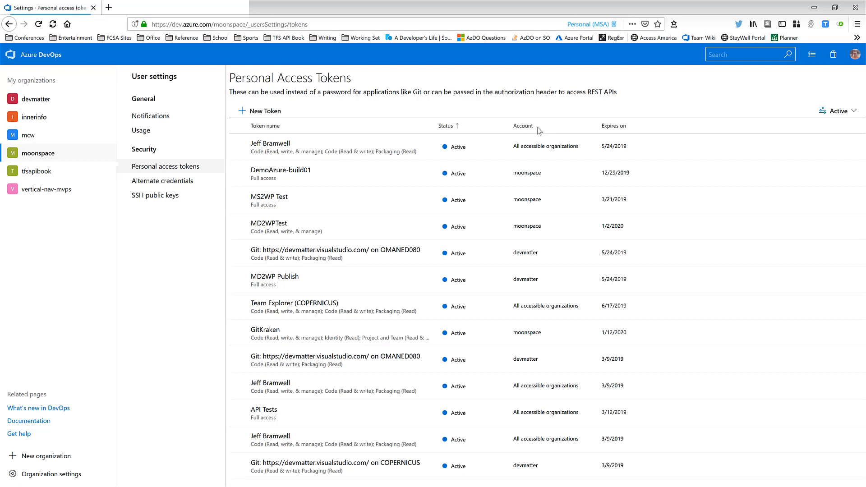
pyautogui.moveTo(613, 125)
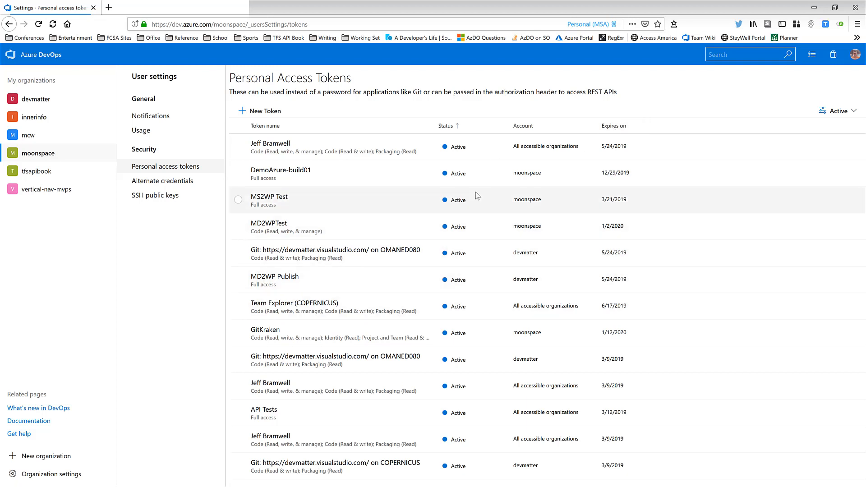
pyautogui.moveTo(838, 110)
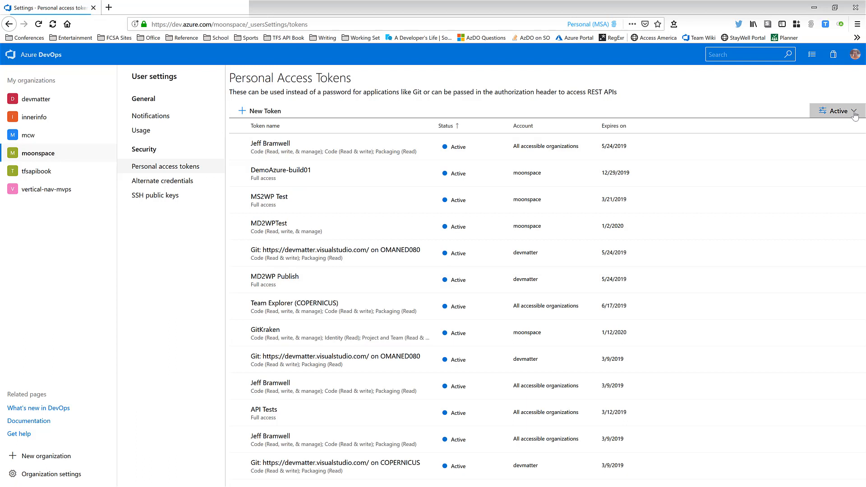
pyautogui.click(837, 111)
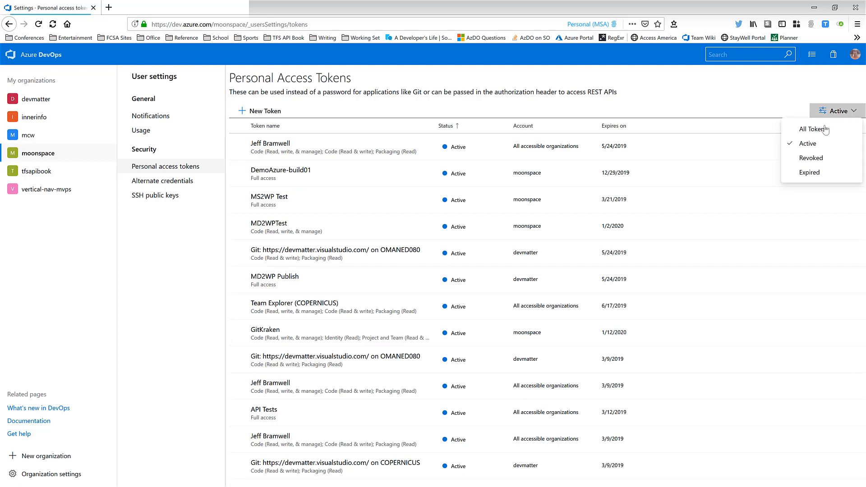
pyautogui.click(813, 130)
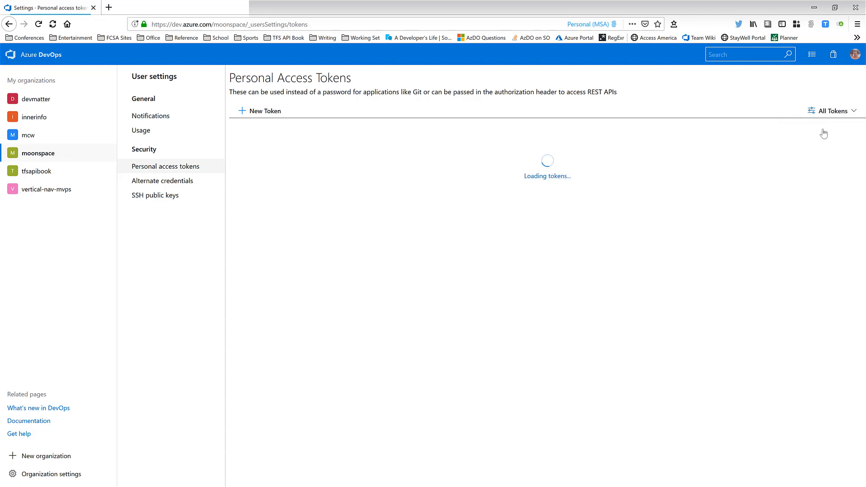
pyautogui.moveTo(585, 277)
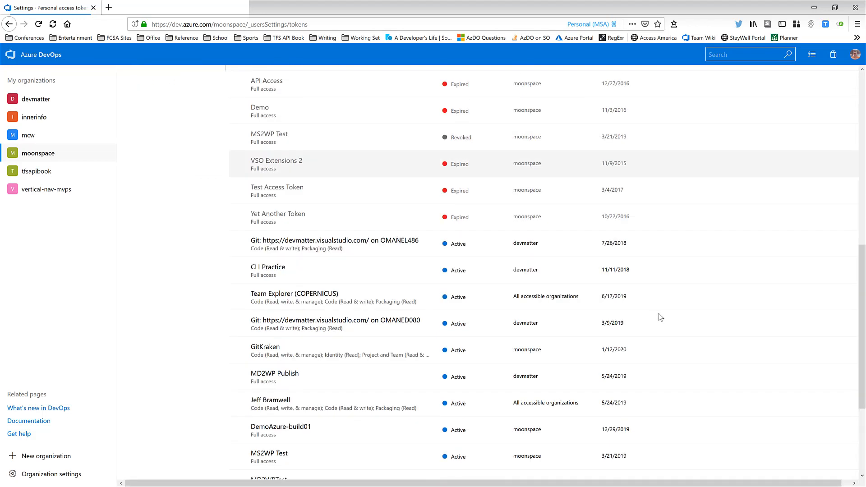
pyautogui.scroll(-3)
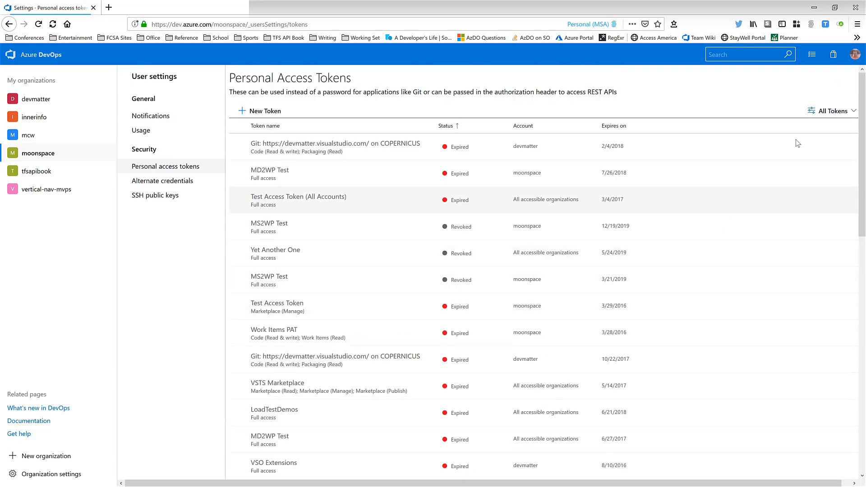
pyautogui.click(832, 110)
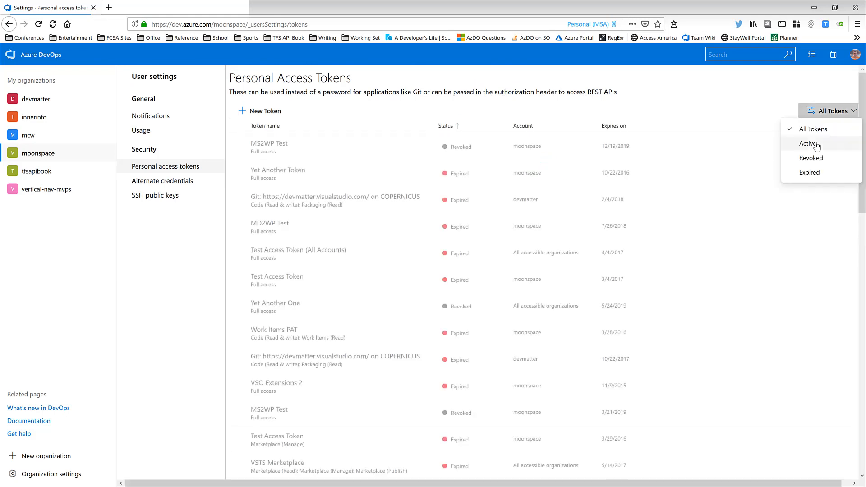
pyautogui.click(809, 144)
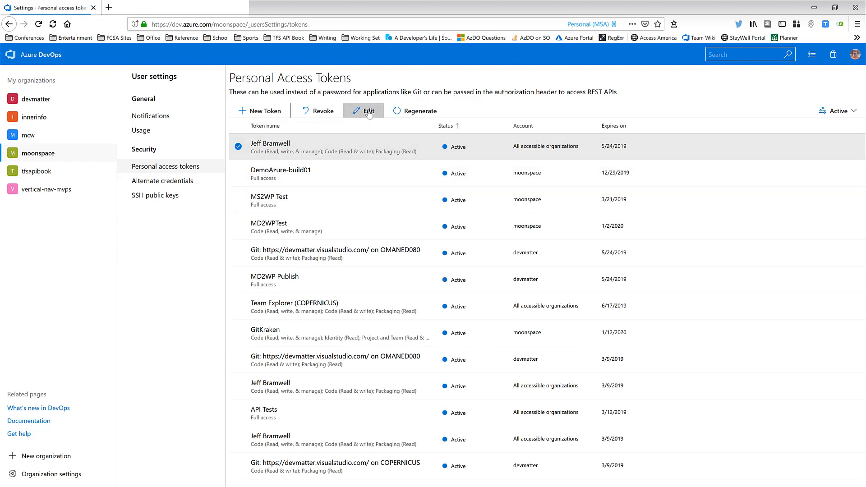
# Review the Jeff Bramwell token's expiration and Code and Packaging scopes, then save it.
pyautogui.click(363, 111)
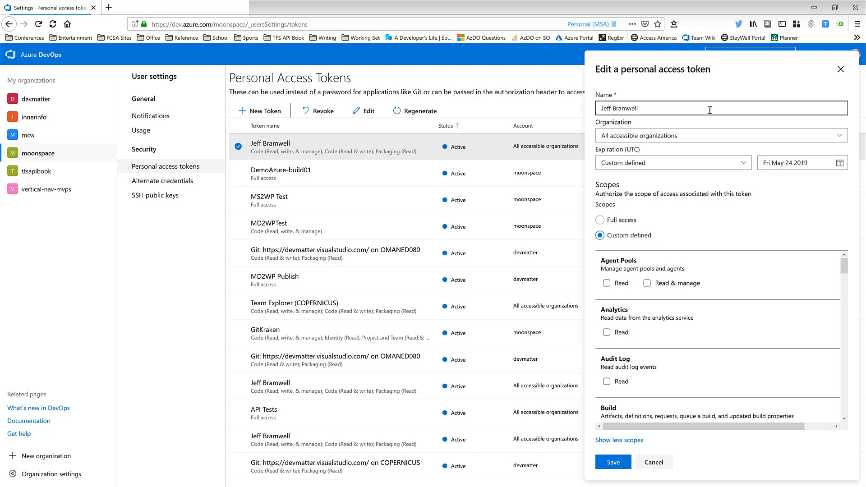
pyautogui.moveTo(691, 159)
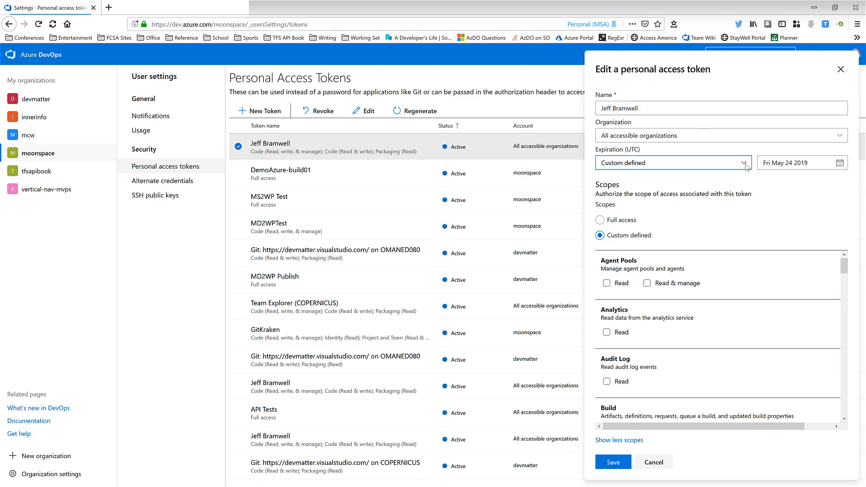
pyautogui.click(672, 163)
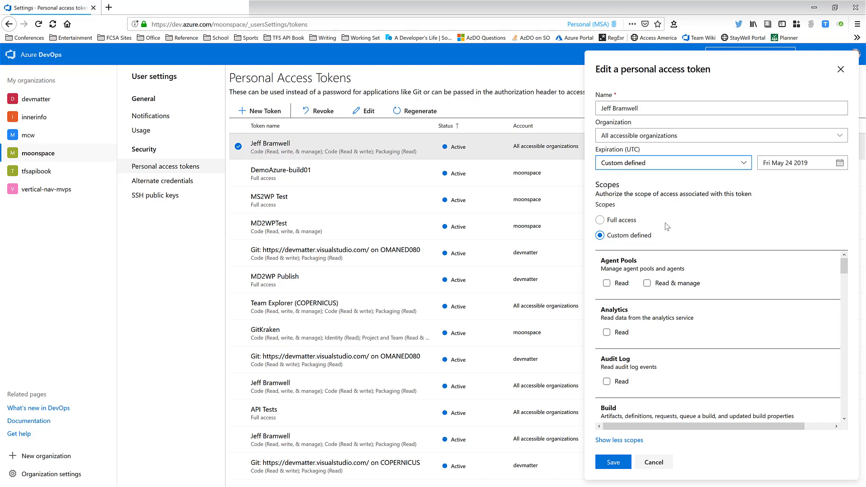
pyautogui.moveTo(681, 227)
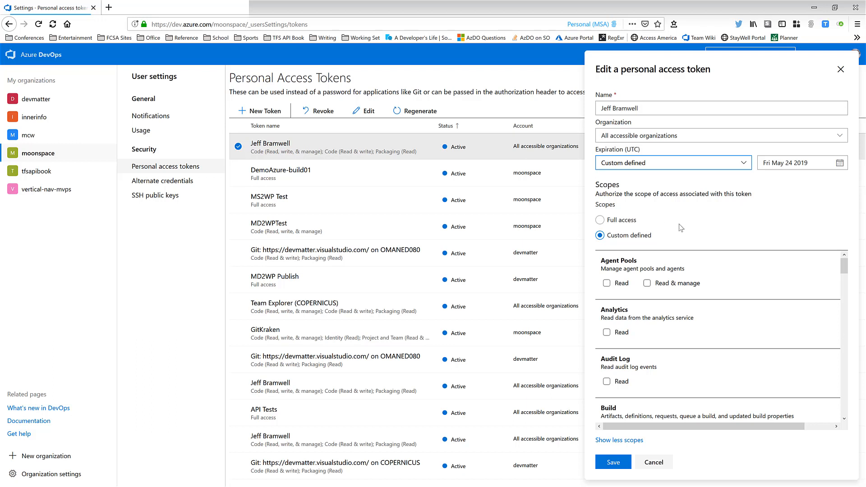
pyautogui.moveTo(689, 231)
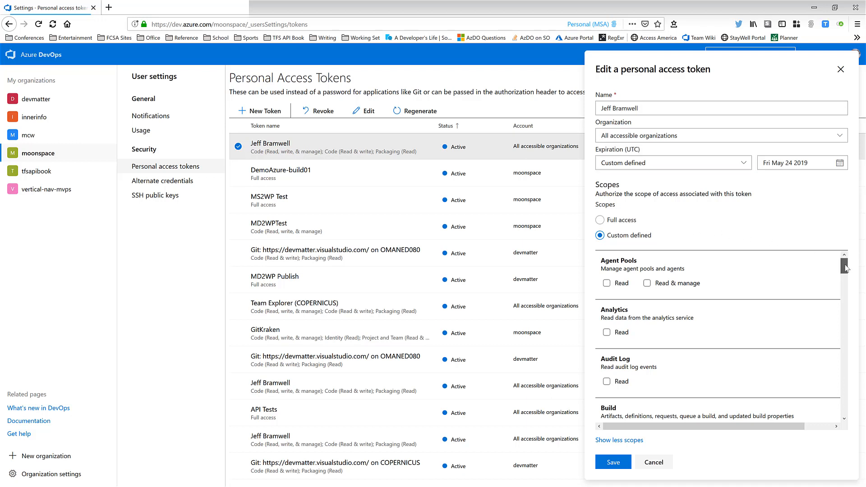
pyautogui.scroll(-3)
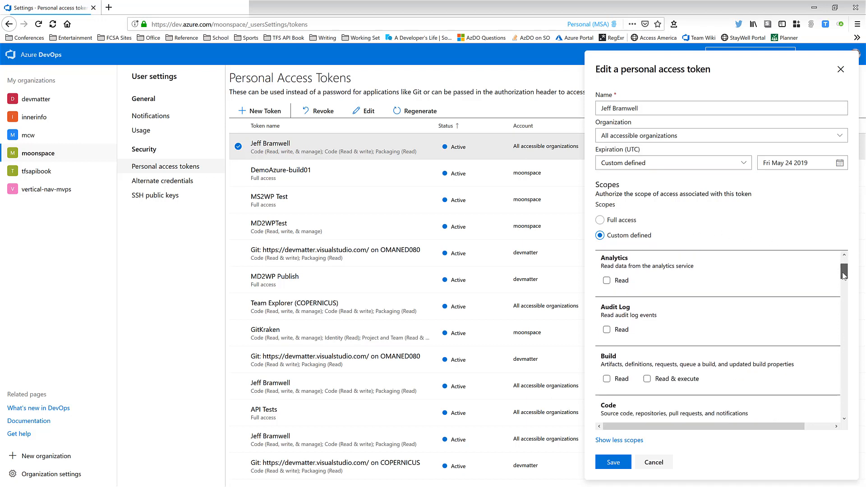
pyautogui.scroll(-3)
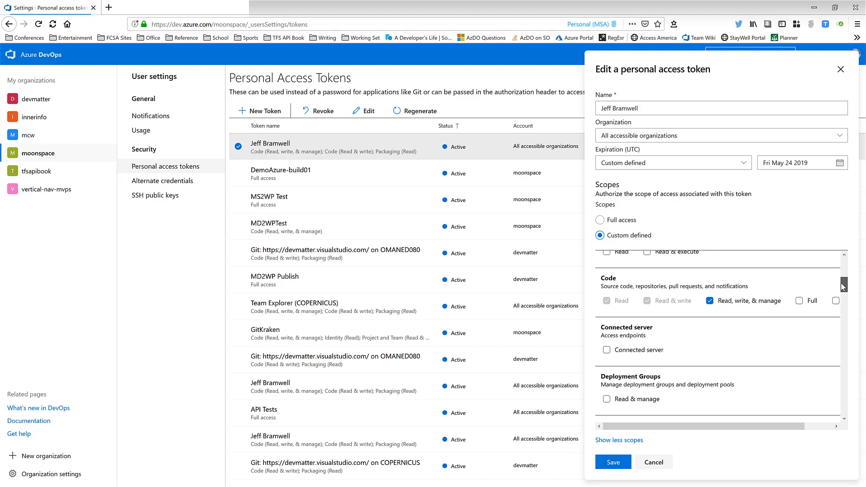
pyautogui.scroll(-3)
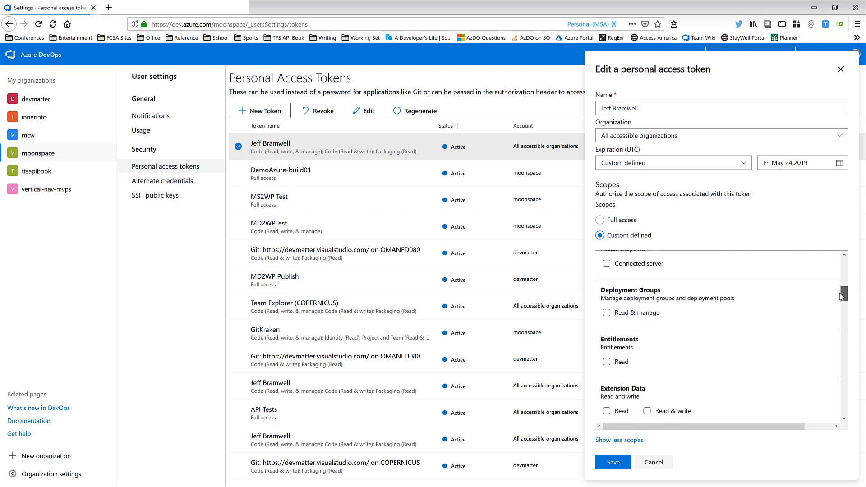
pyautogui.scroll(-3)
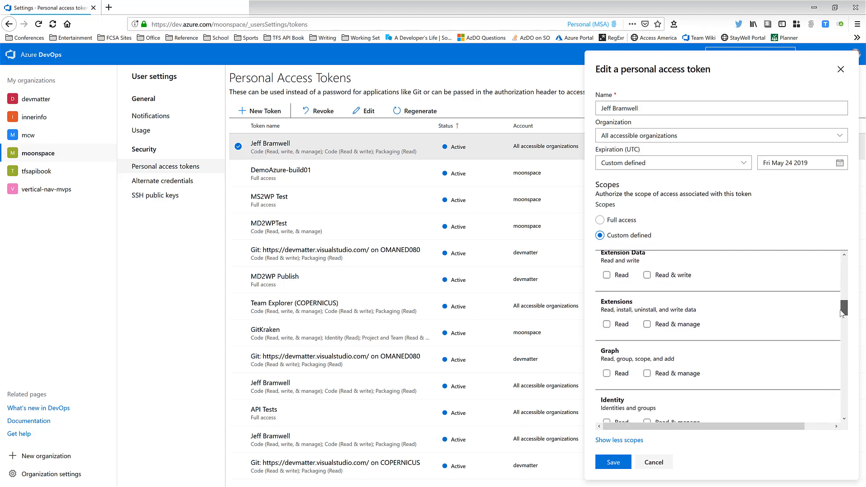
pyautogui.scroll(-3)
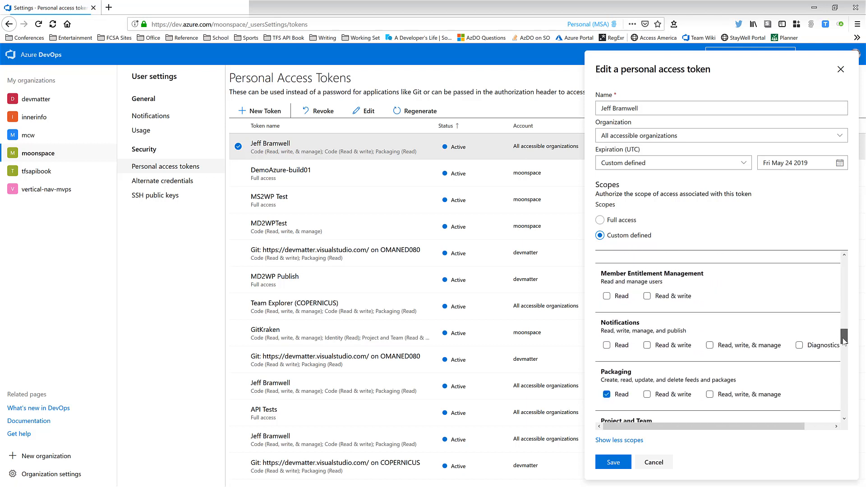
pyautogui.scroll(-3)
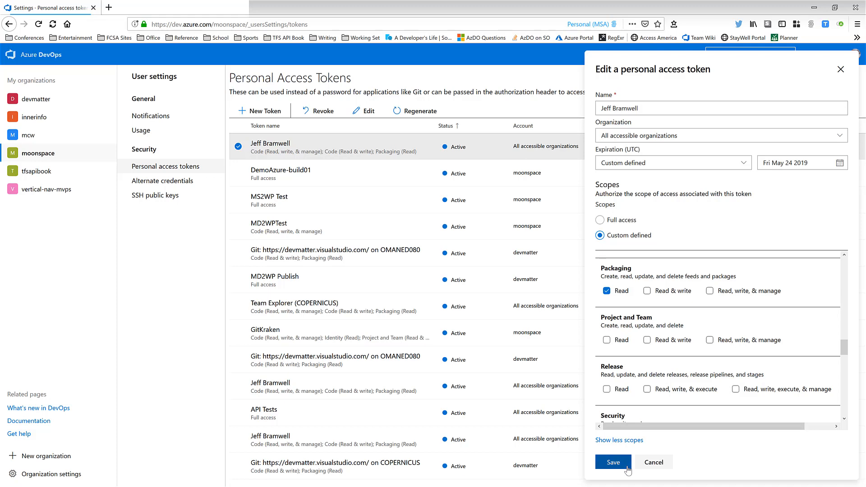
pyautogui.click(613, 462)
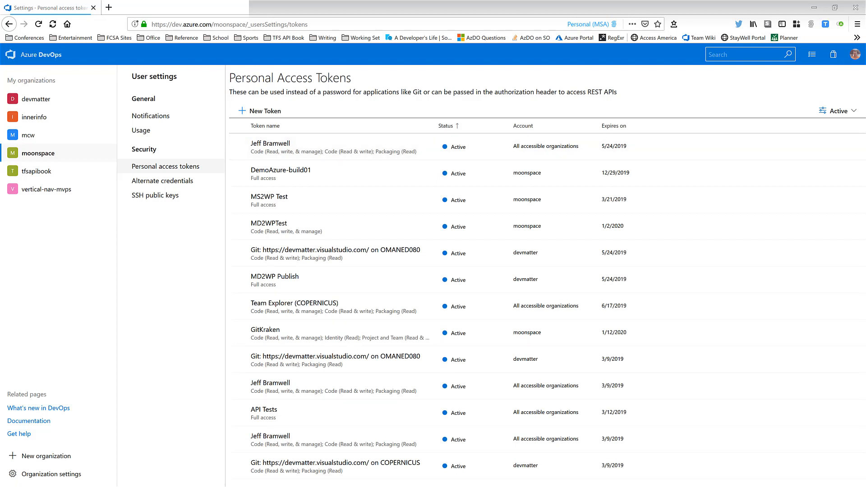
pyautogui.moveTo(259, 111)
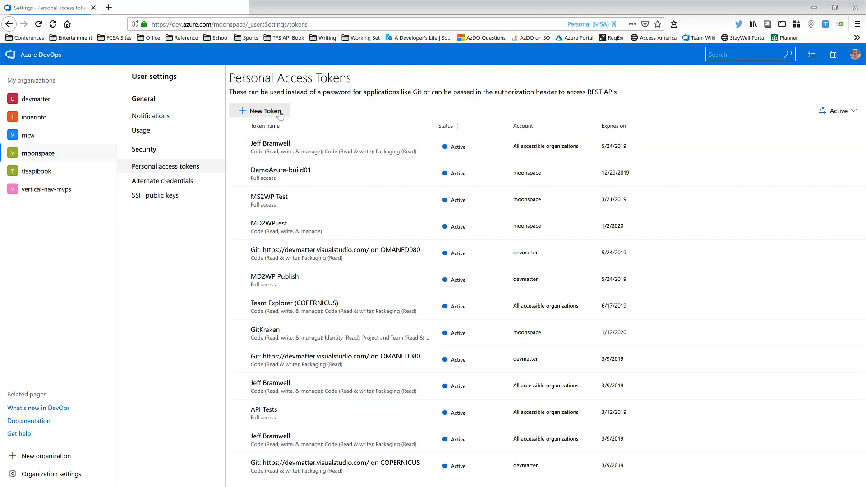
# Fill a new token form: YouTube Demo Token, expiring June 30 2019, Work Items Read.
pyautogui.click(260, 112)
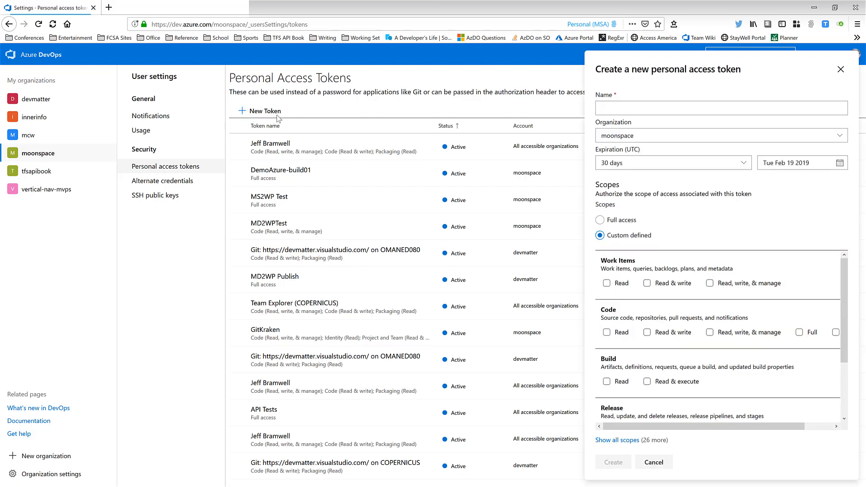
pyautogui.click(721, 108)
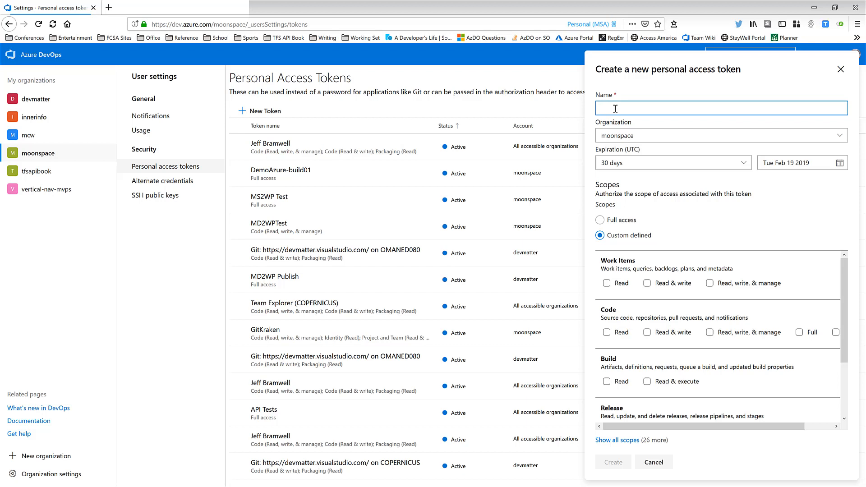
pyautogui.write('YouTube Demo Token')
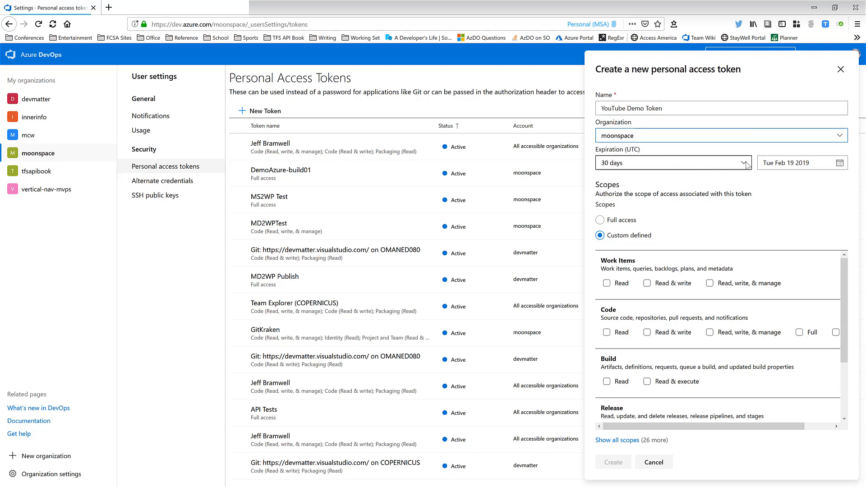
pyautogui.click(673, 163)
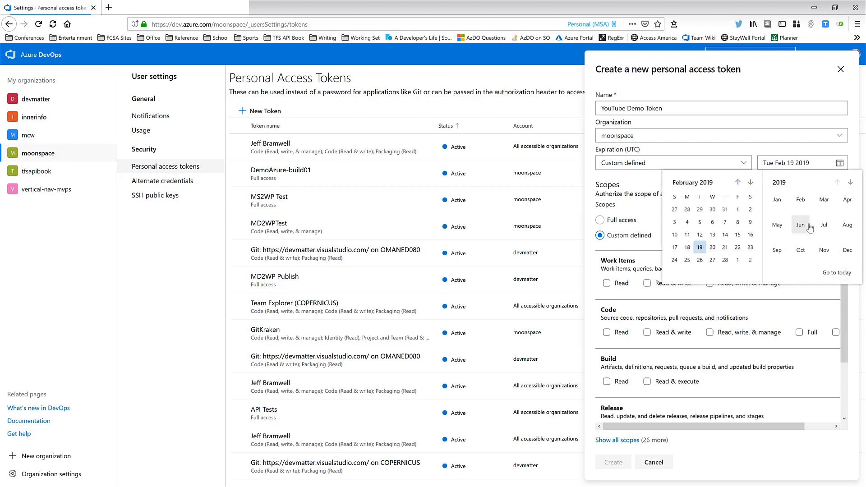
pyautogui.click(799, 225)
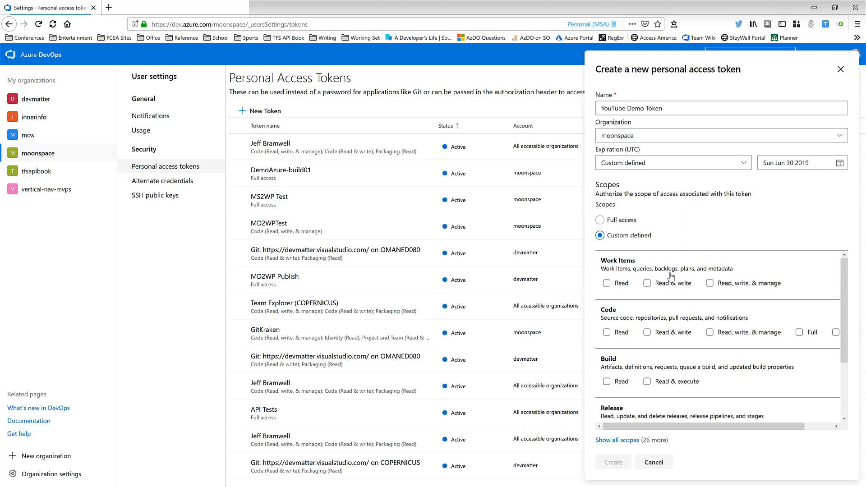
pyautogui.moveTo(667, 186)
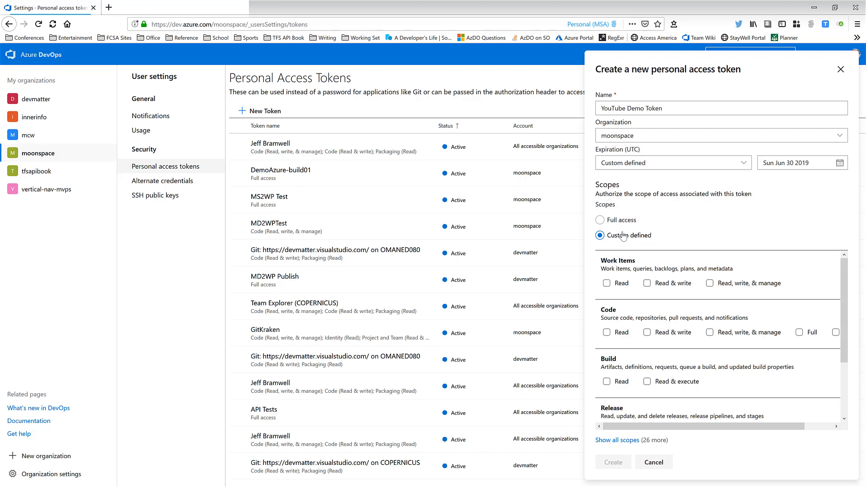
pyautogui.moveTo(622, 236)
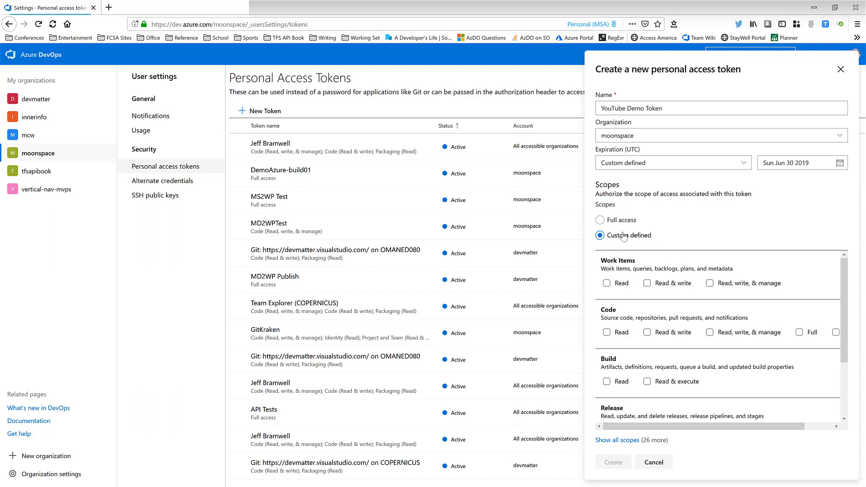
pyautogui.moveTo(607, 283)
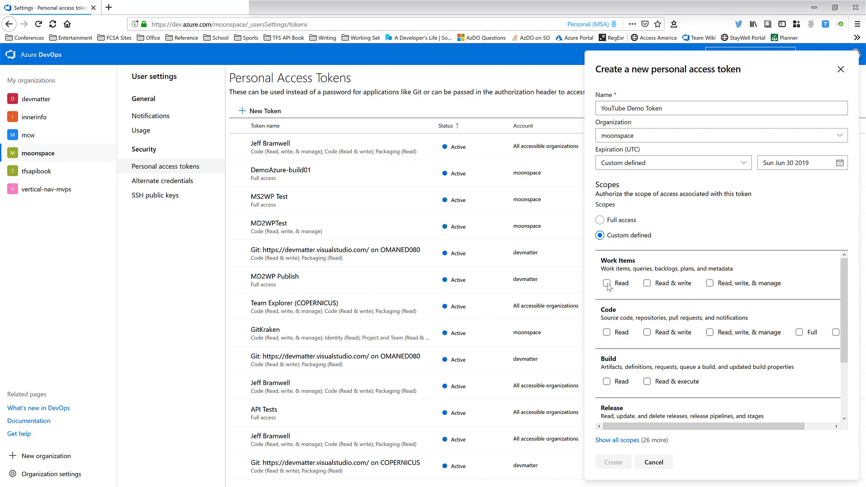
pyautogui.click(606, 283)
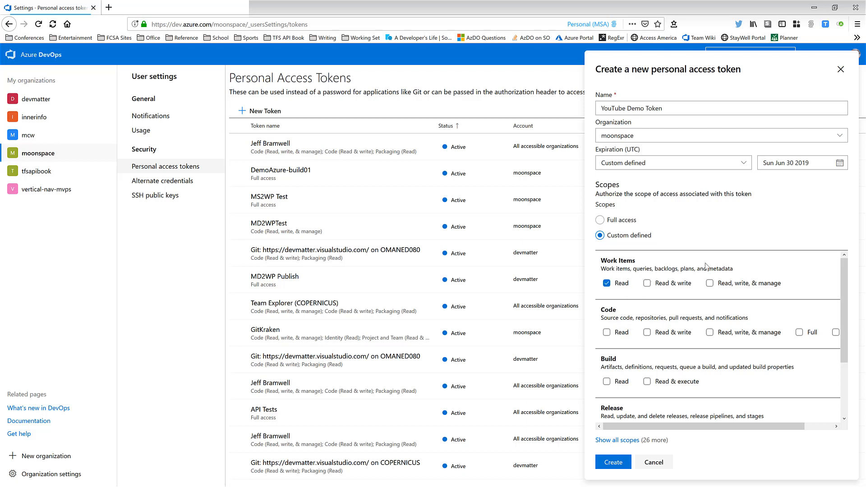
pyautogui.moveTo(714, 267)
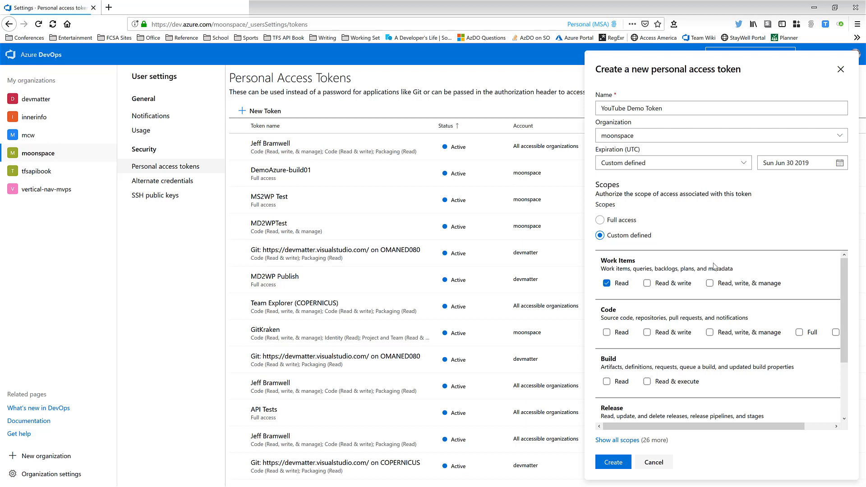
pyautogui.moveTo(697, 306)
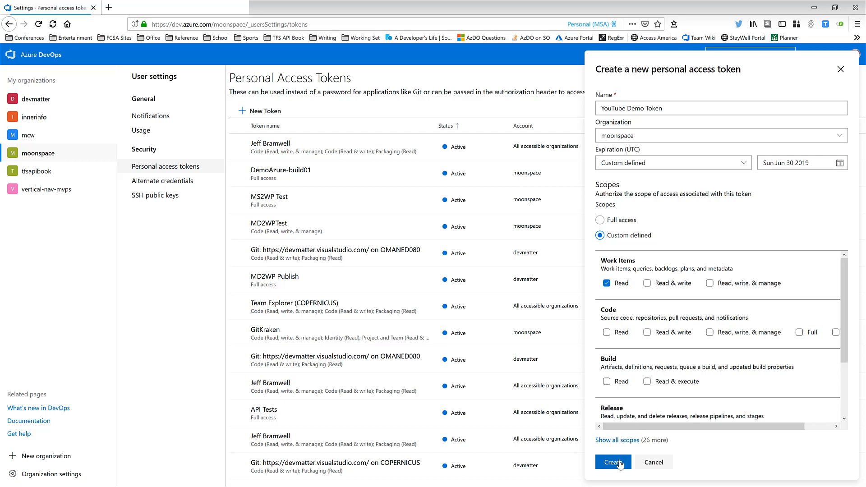
# Create the YouTube Demo Token.
pyautogui.click(613, 462)
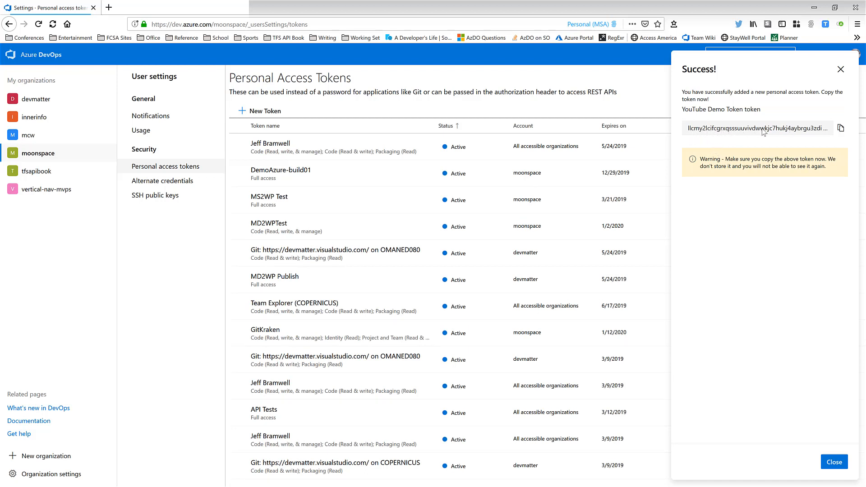
pyautogui.moveTo(818, 133)
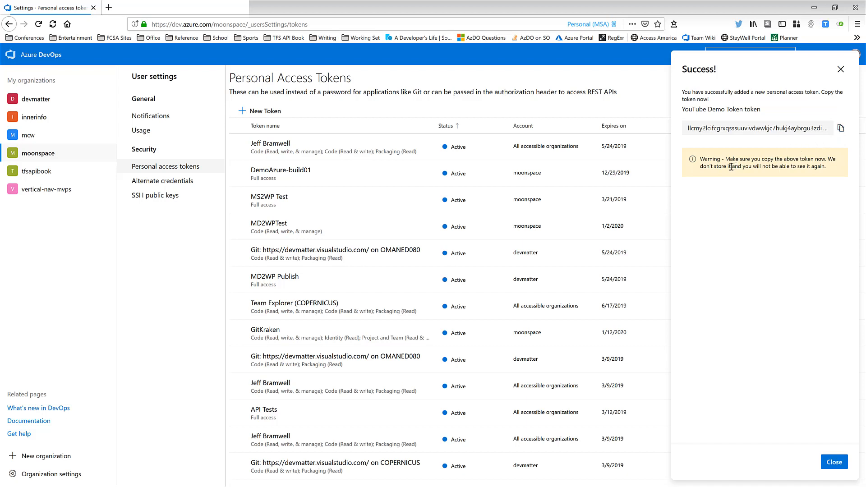
pyautogui.moveTo(827, 415)
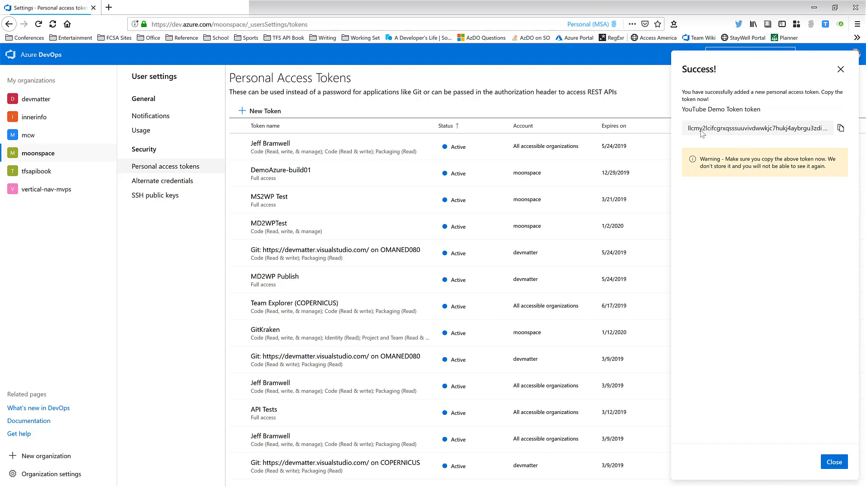
pyautogui.moveTo(751, 226)
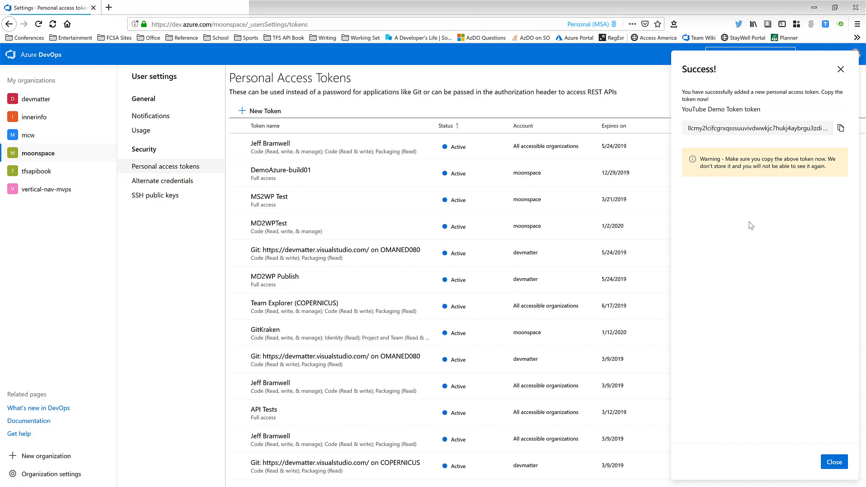
pyautogui.moveTo(753, 215)
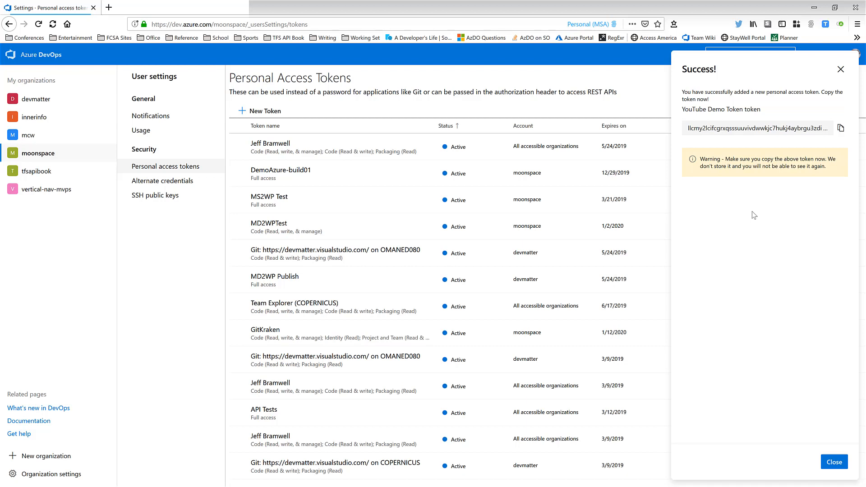
pyautogui.moveTo(763, 263)
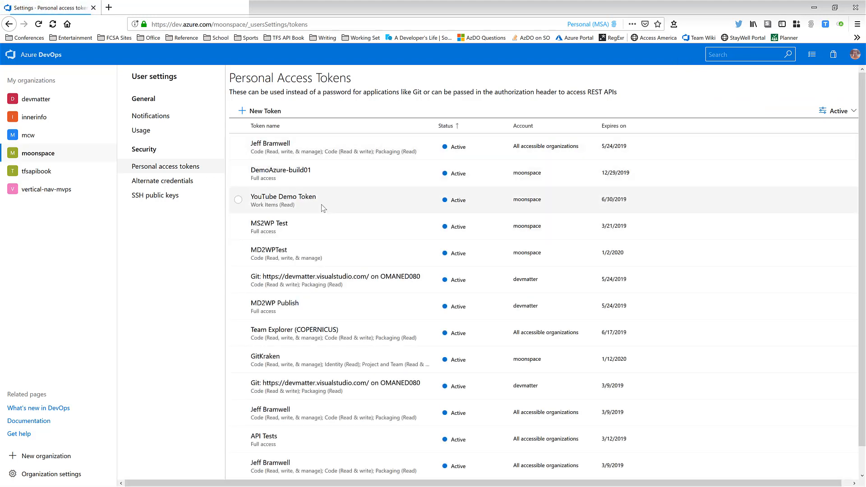
# Select the YouTube Demo Token row in the active token list.
pyautogui.click(238, 200)
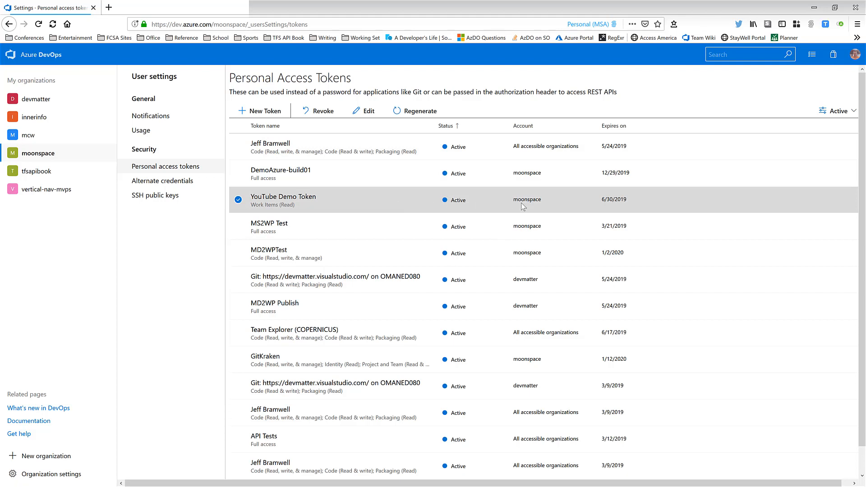
pyautogui.moveTo(610, 203)
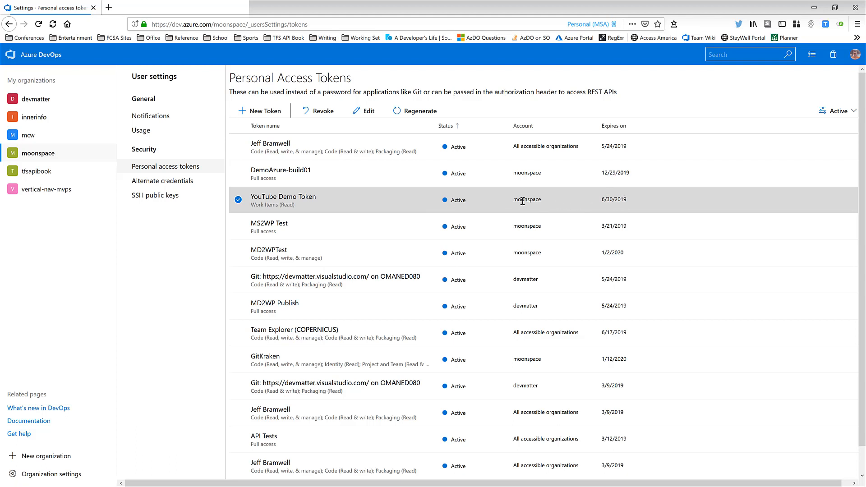
pyautogui.moveTo(508, 205)
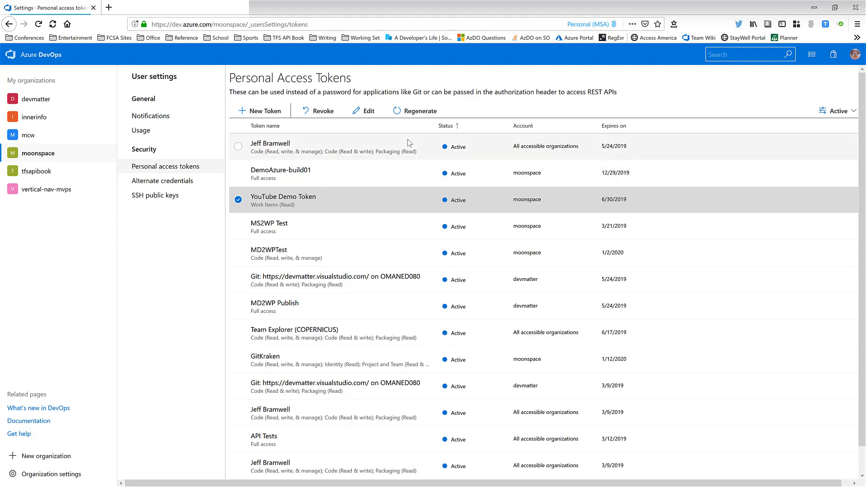
# Regenerate the YouTube Demo Token, confirm, and dismiss the new token value notice.
pyautogui.click(415, 111)
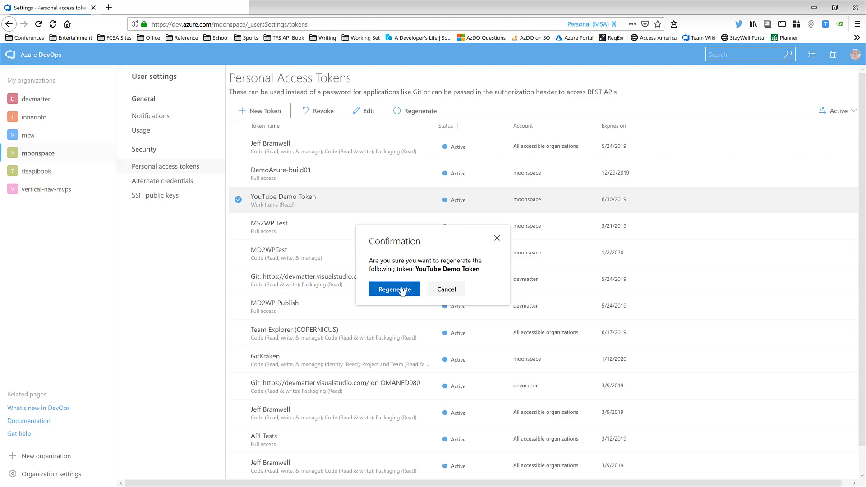
pyautogui.click(394, 289)
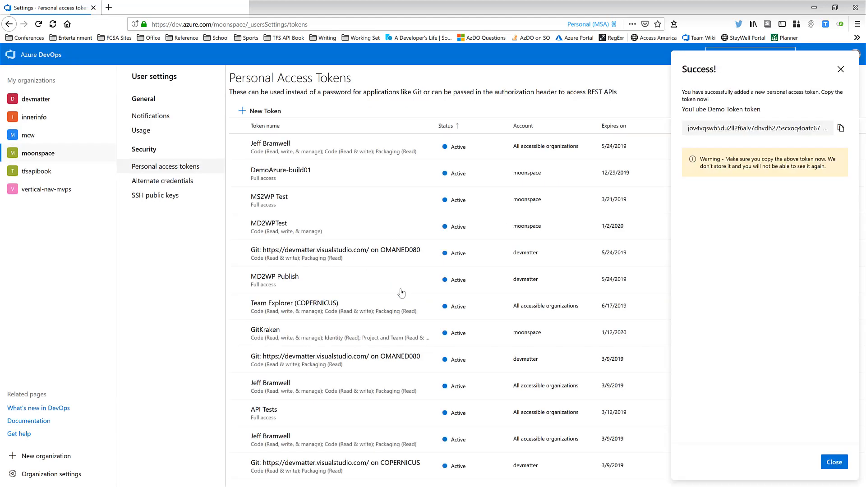
pyautogui.moveTo(715, 133)
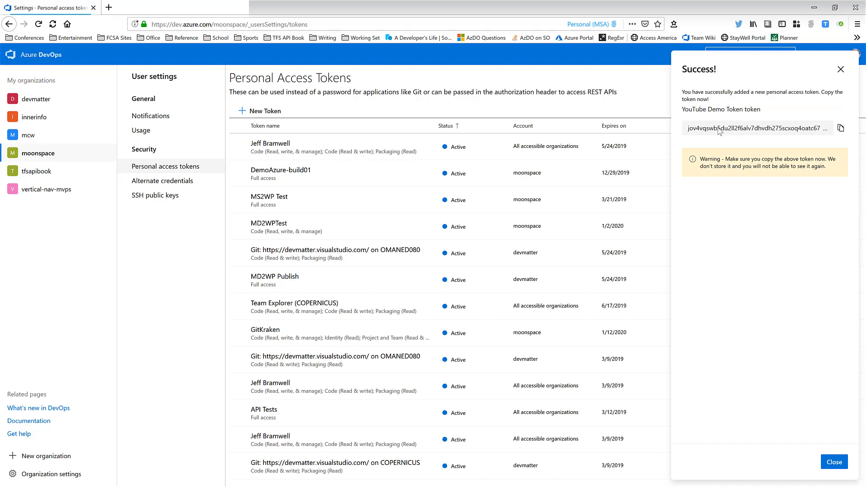
pyautogui.moveTo(729, 119)
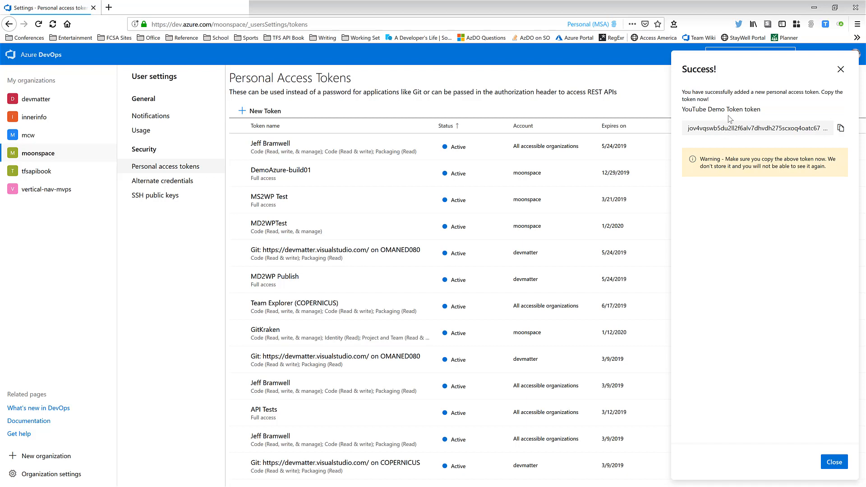
pyautogui.moveTo(764, 184)
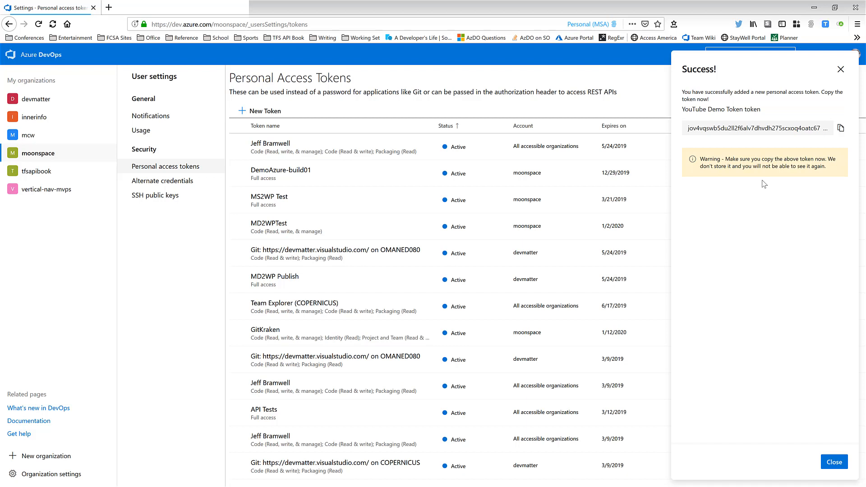
pyautogui.moveTo(835, 462)
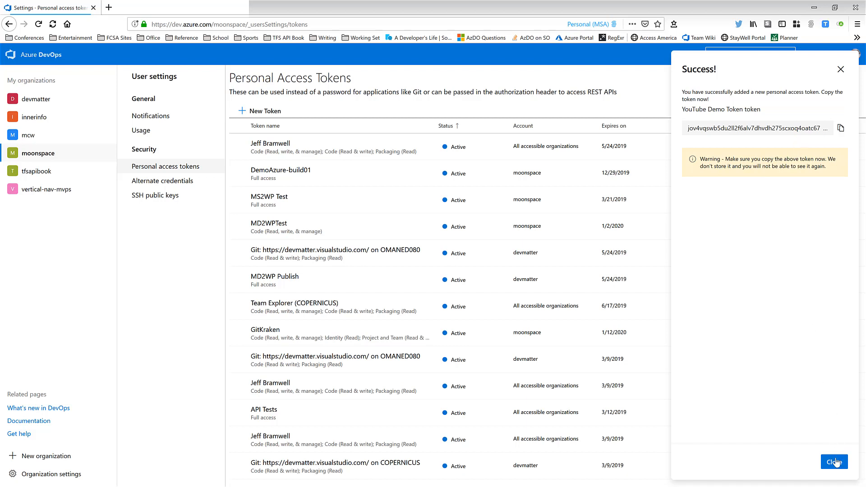
pyautogui.click(834, 462)
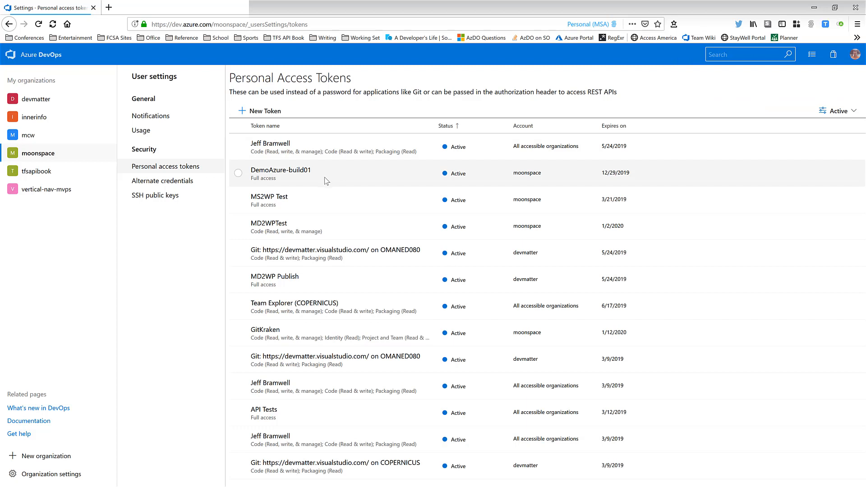
pyautogui.moveTo(325, 230)
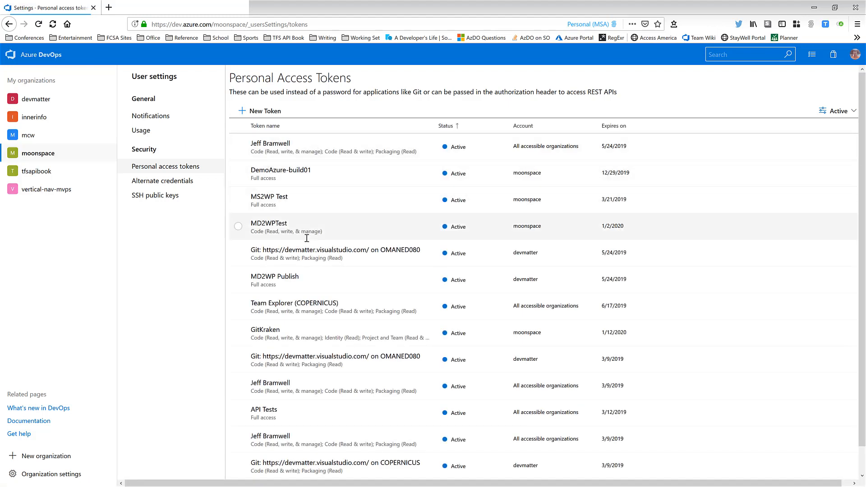
# Scroll down to the YouTube Demo Token at the bottom of the token list.
pyautogui.scroll(-3)
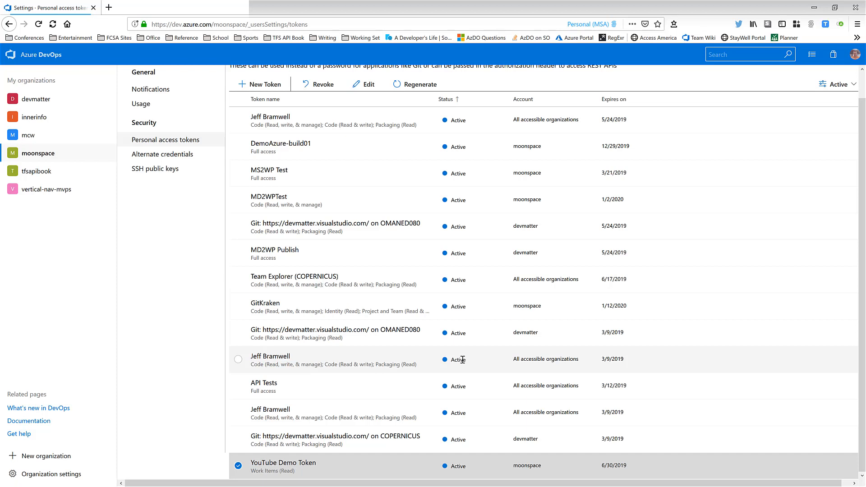
pyautogui.moveTo(409, 333)
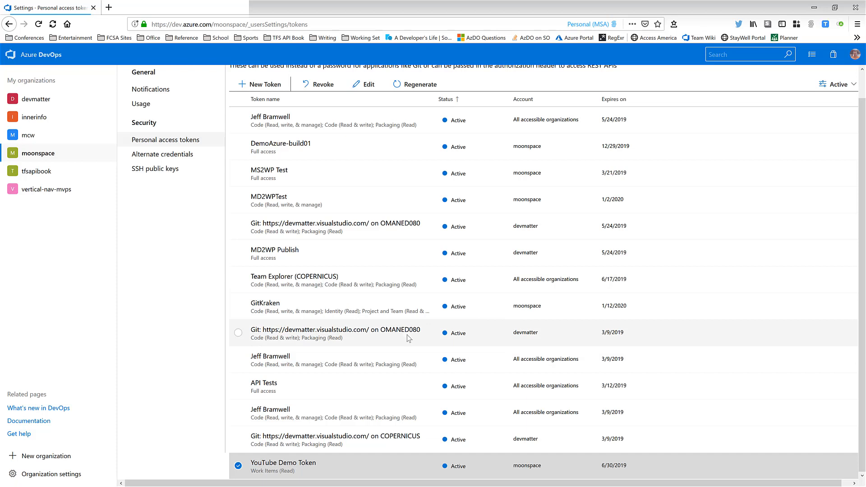
pyautogui.moveTo(392, 279)
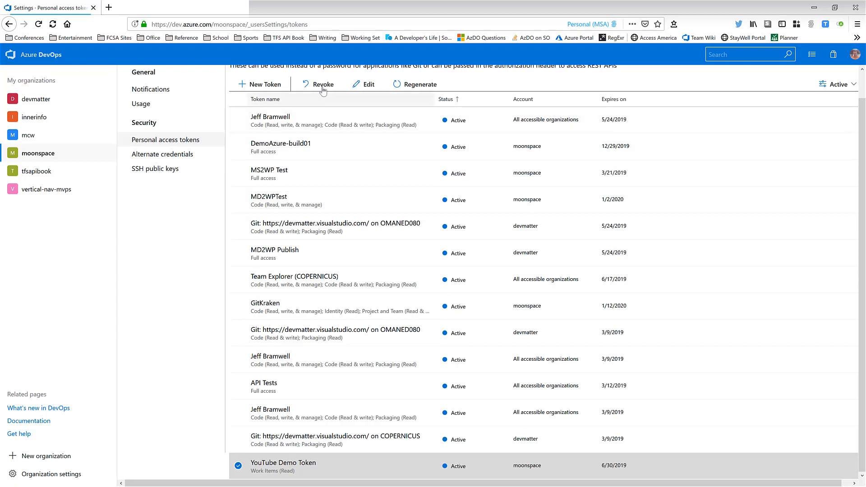
# Revoke the YouTube Demo Token and filter the token list to Revoked tokens.
pyautogui.click(323, 84)
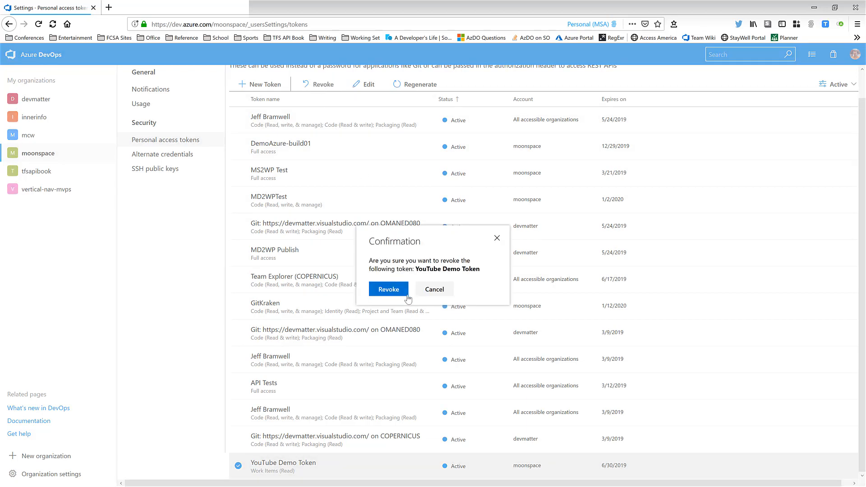
pyautogui.moveTo(389, 289)
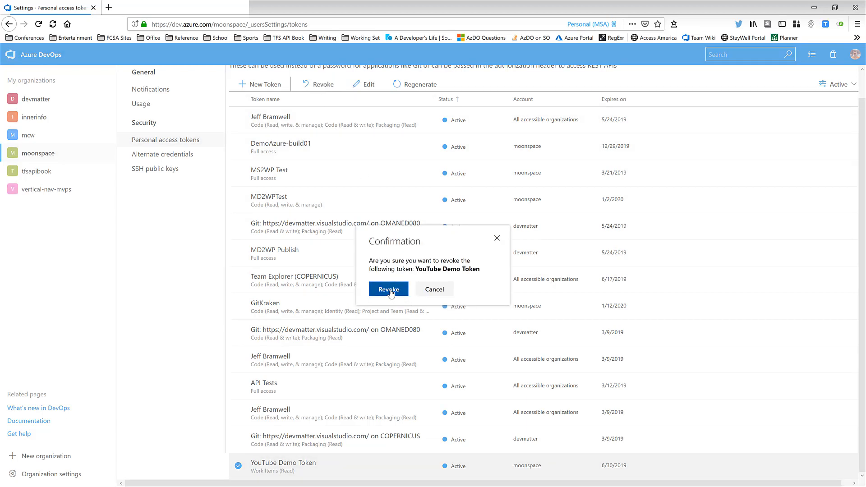
pyautogui.click(389, 289)
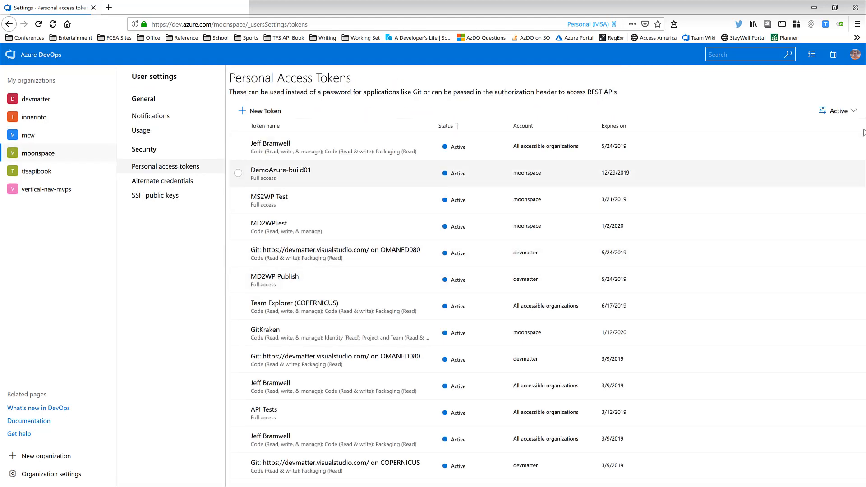
pyautogui.click(838, 111)
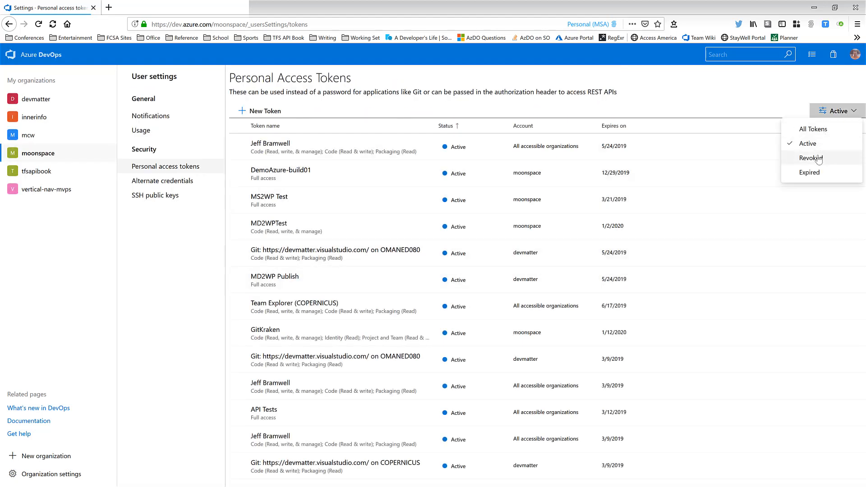
pyautogui.click(811, 158)
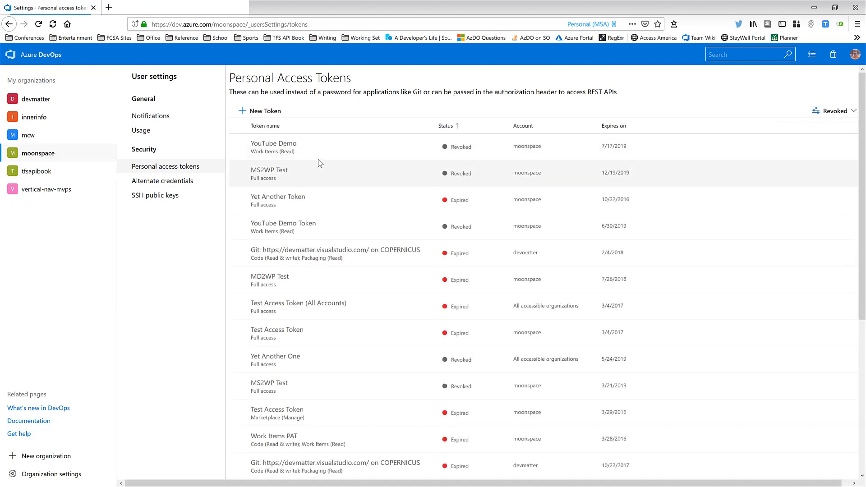
pyautogui.moveTo(329, 155)
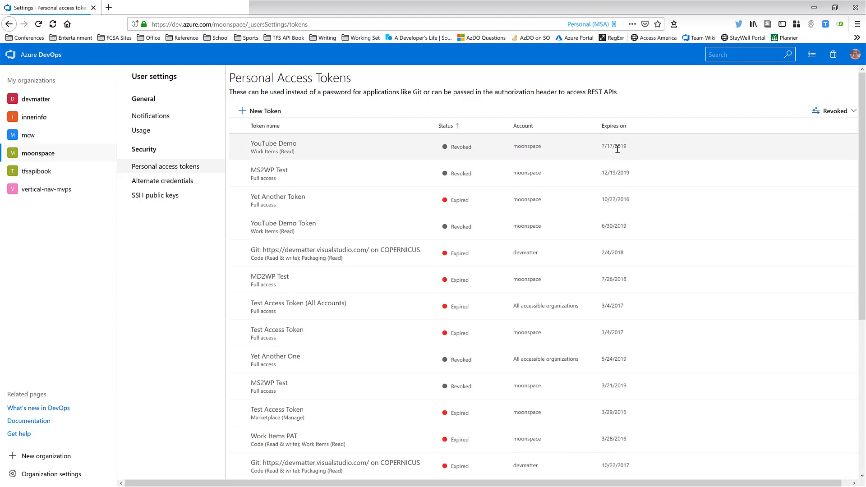
pyautogui.scroll(-3)
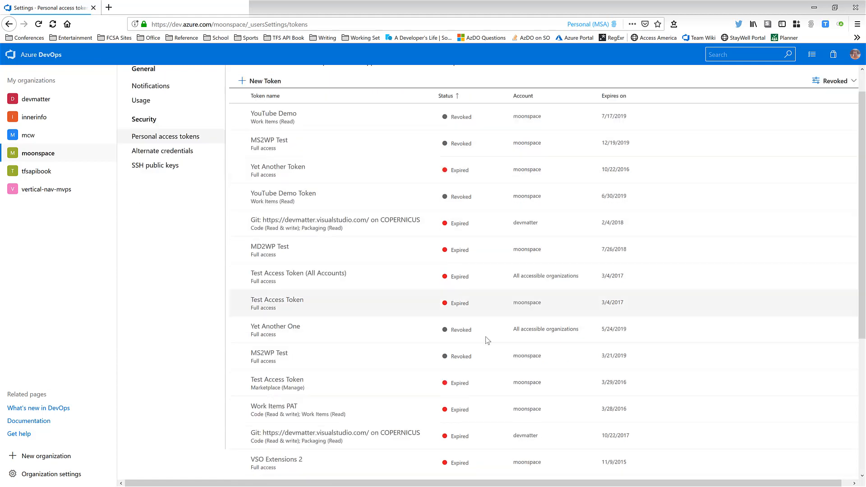
pyautogui.scroll(-3)
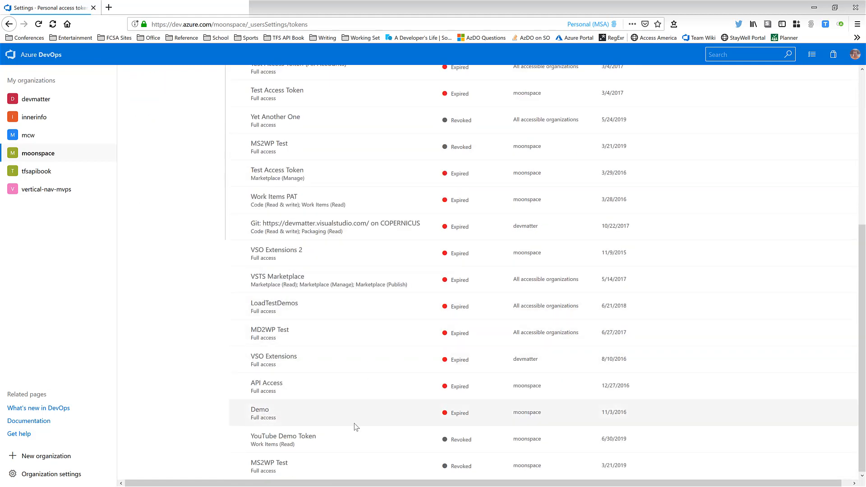
pyautogui.moveTo(556, 448)
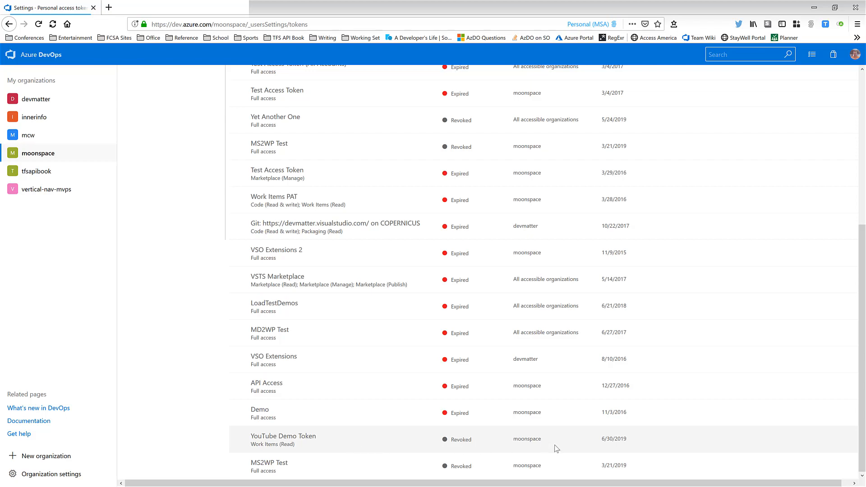